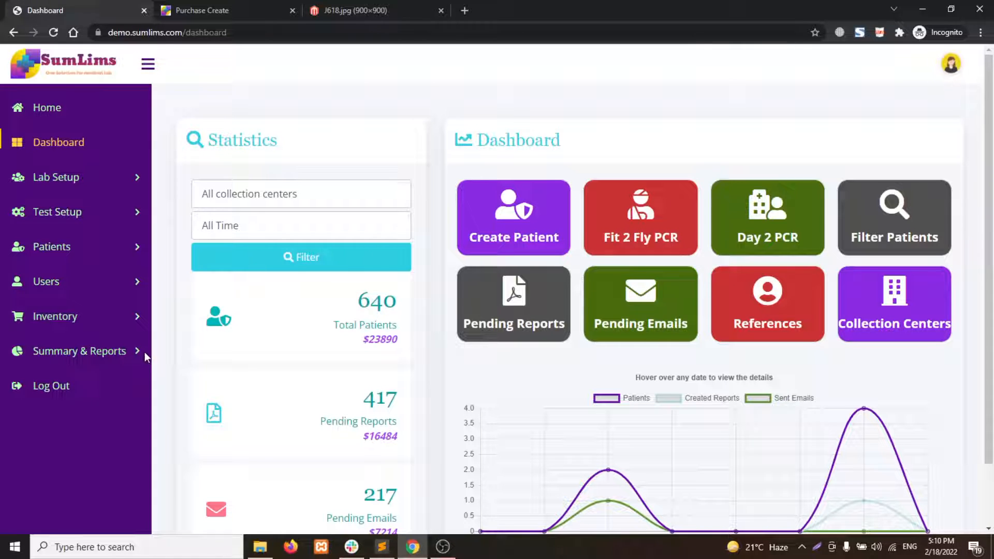
# Step: Reach the Consumption list under Inventory and begin a new consumption record
pyautogui.click(55, 315)
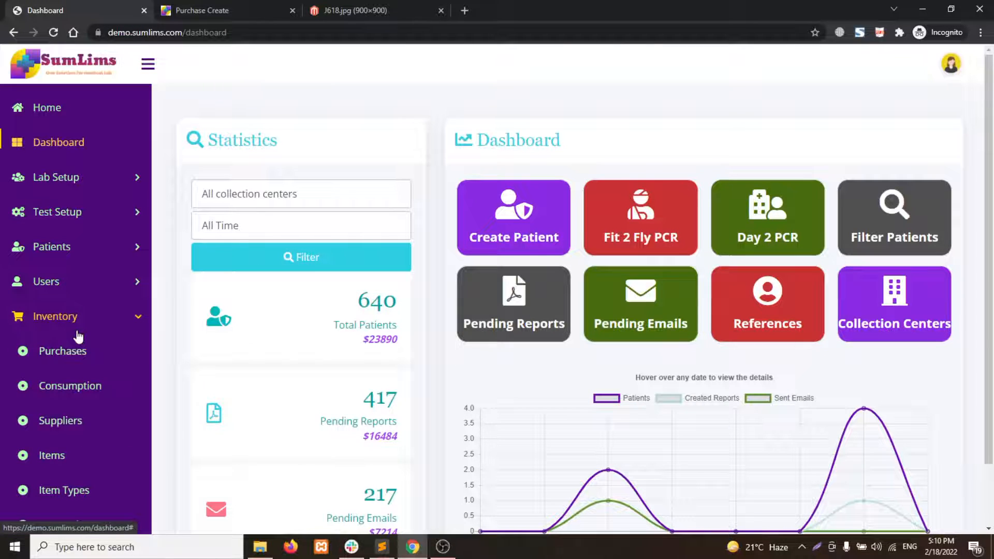
pyautogui.click(71, 385)
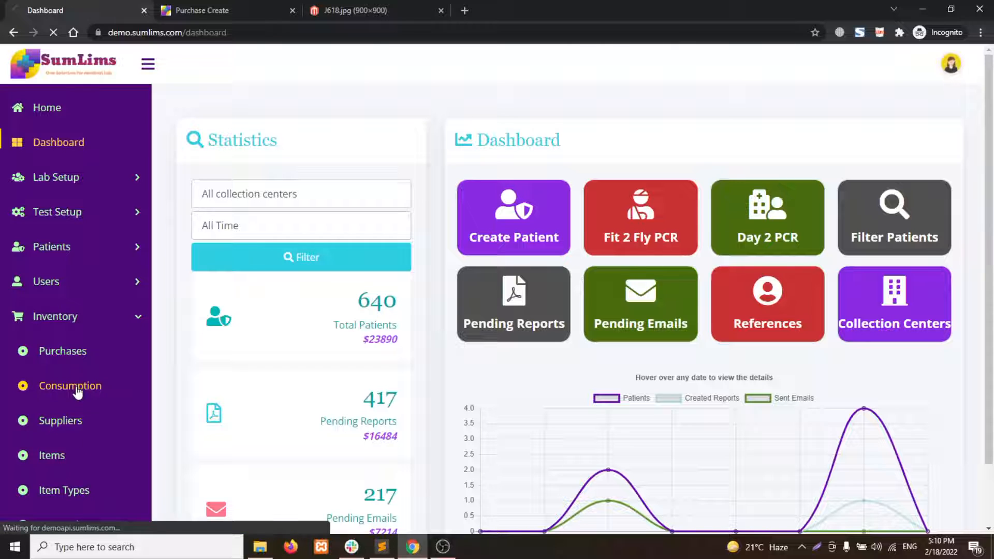
pyautogui.click(70, 385)
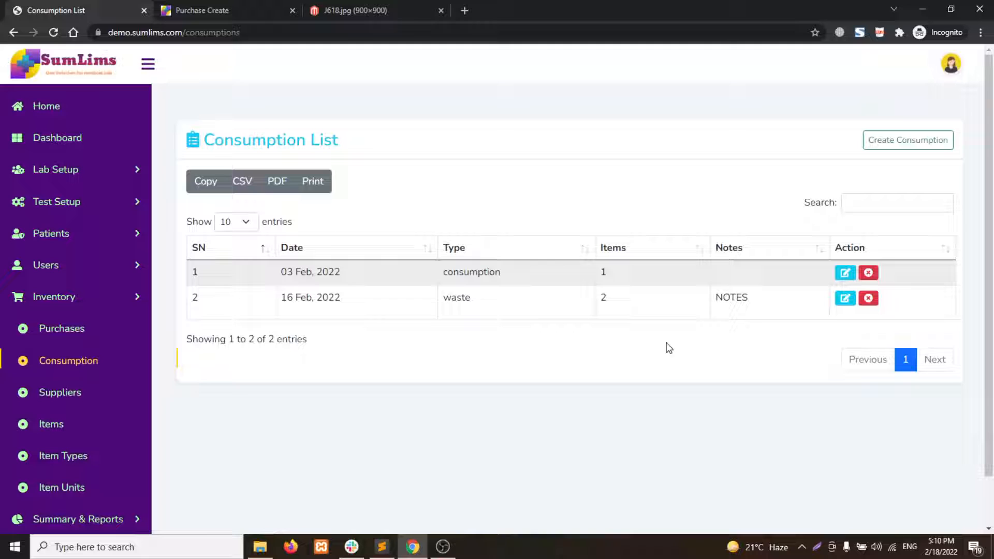
pyautogui.moveTo(537, 298)
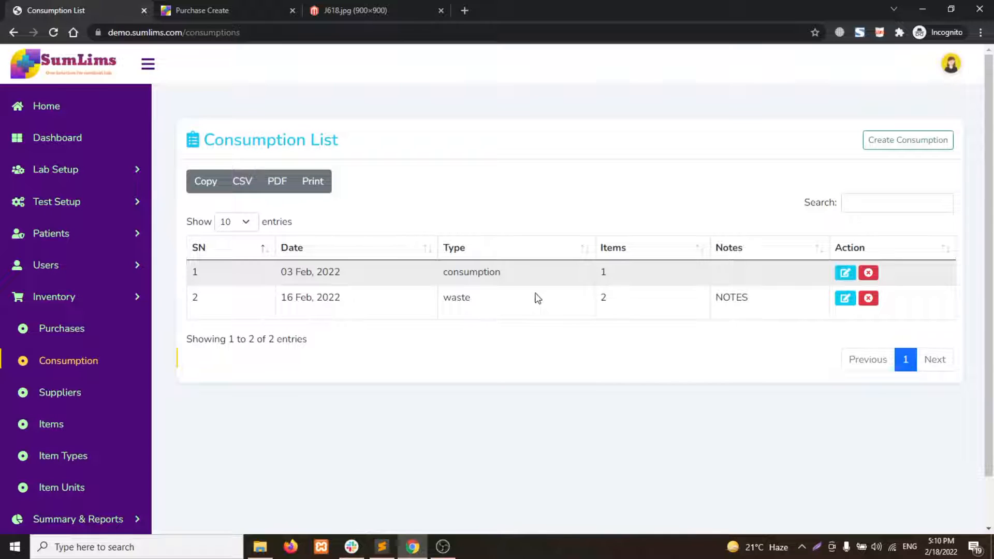
pyautogui.moveTo(906, 140)
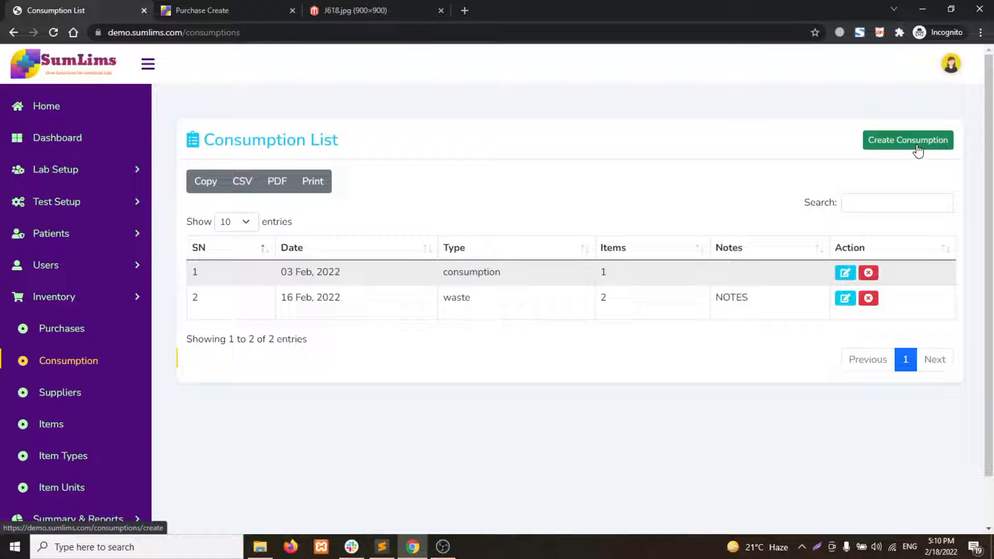
pyautogui.click(907, 140)
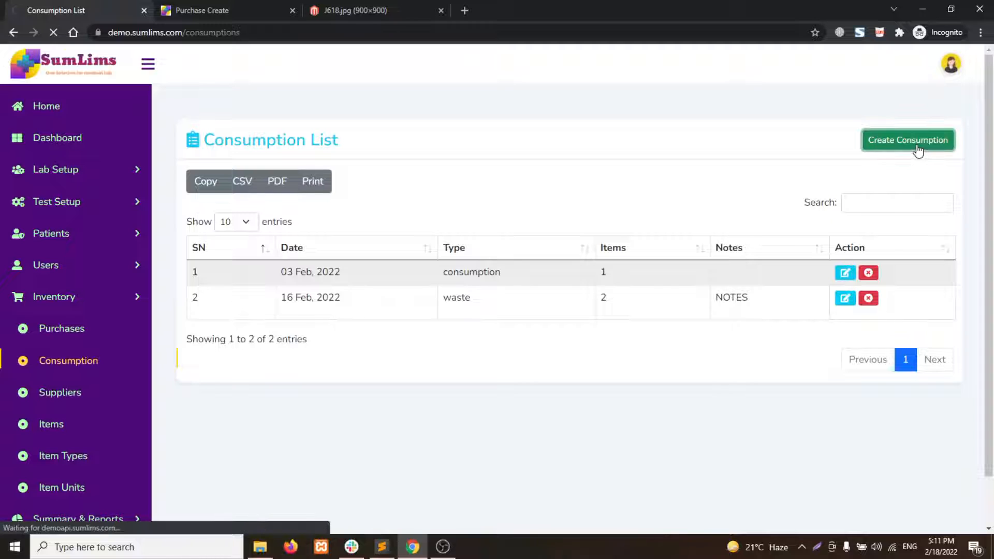
# Step: Choose record type Consumption dated 15/02/2022 and enter the note 'NOTES'
pyautogui.click(906, 140)
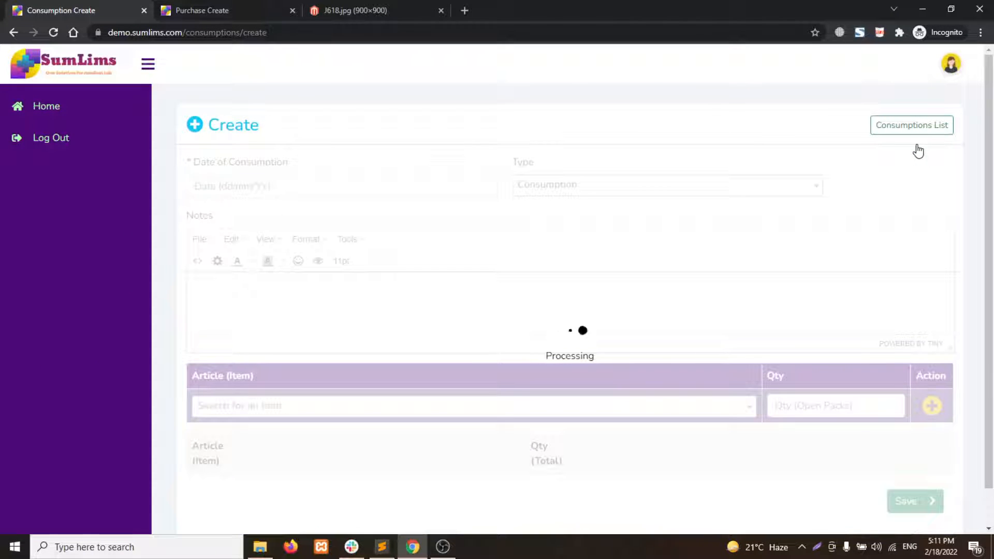
pyautogui.click(341, 185)
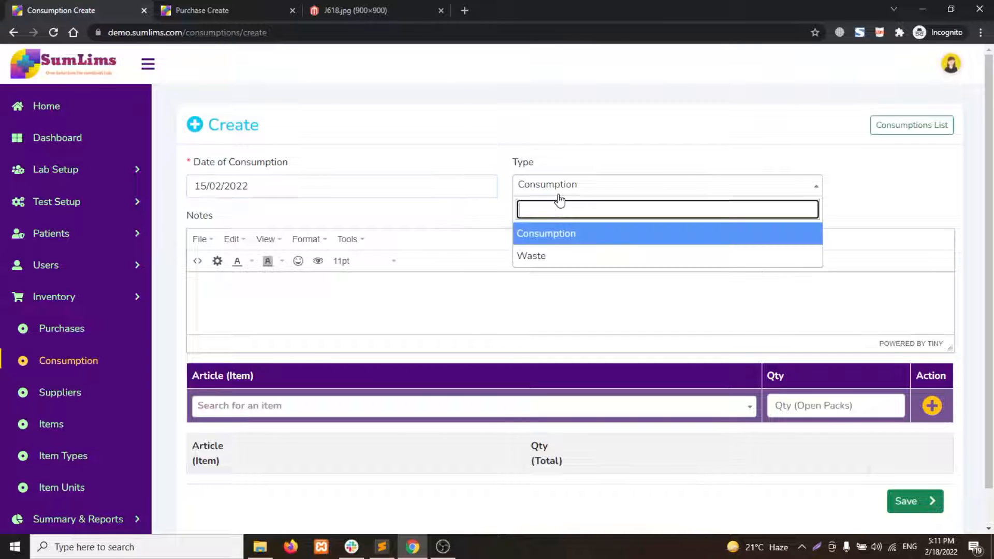
pyautogui.click(531, 256)
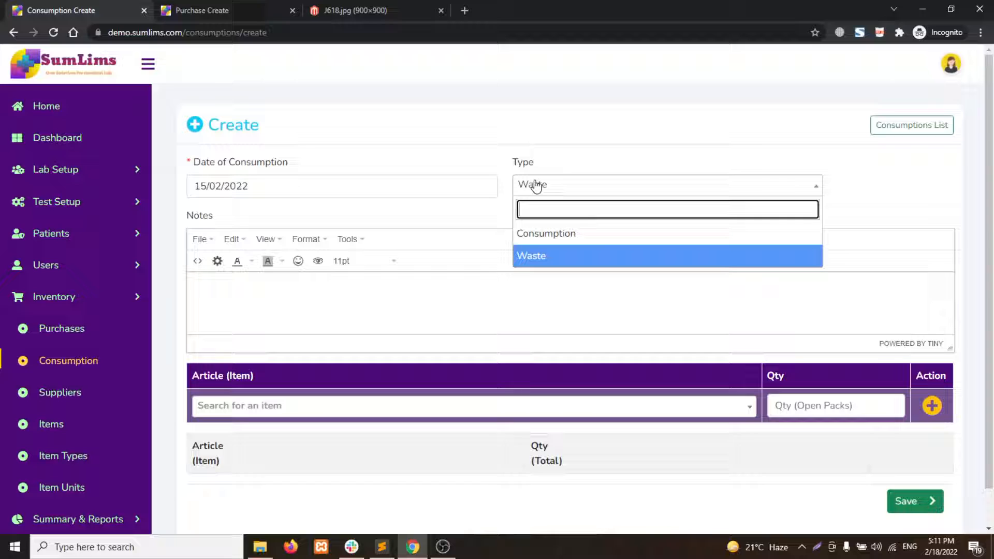
pyautogui.click(545, 233)
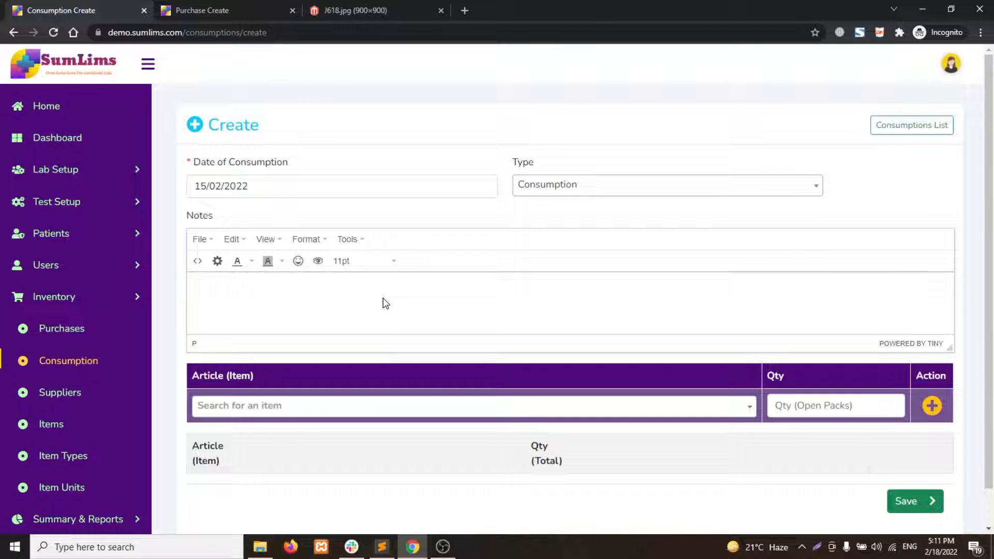
pyautogui.write('NOTES')
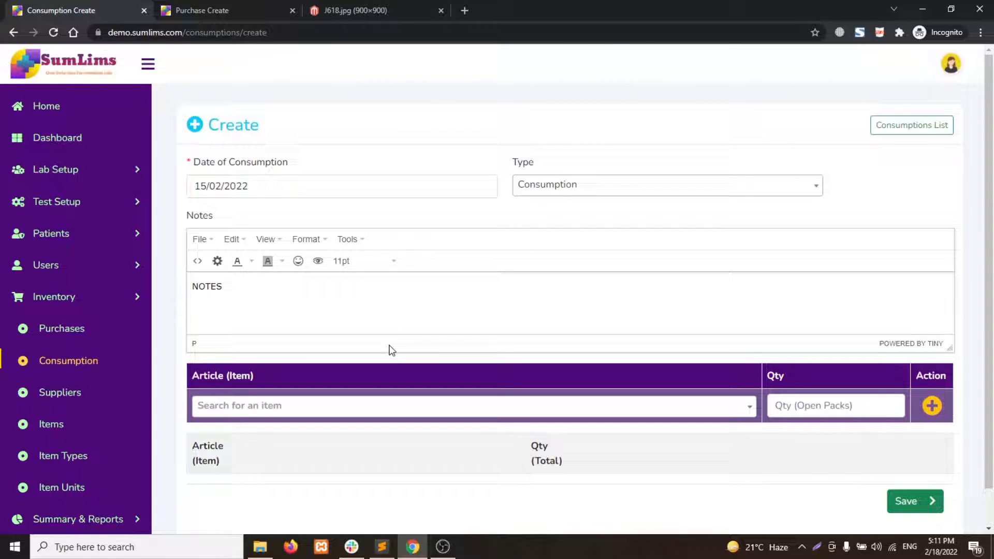
# Step: Add Elastic Bandages (searched via 'elast') with quantity 10 as the first line
pyautogui.scroll(-3)
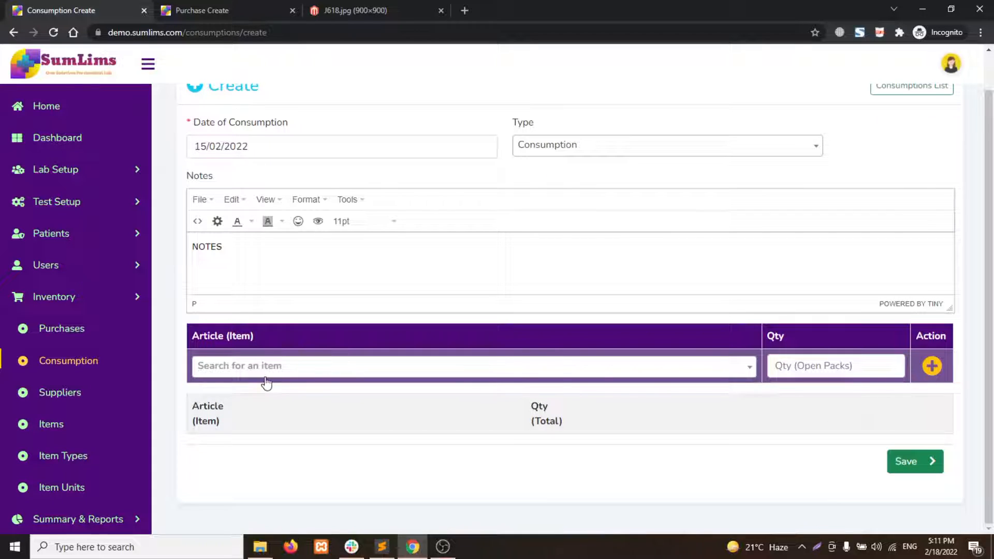
pyautogui.write('c')
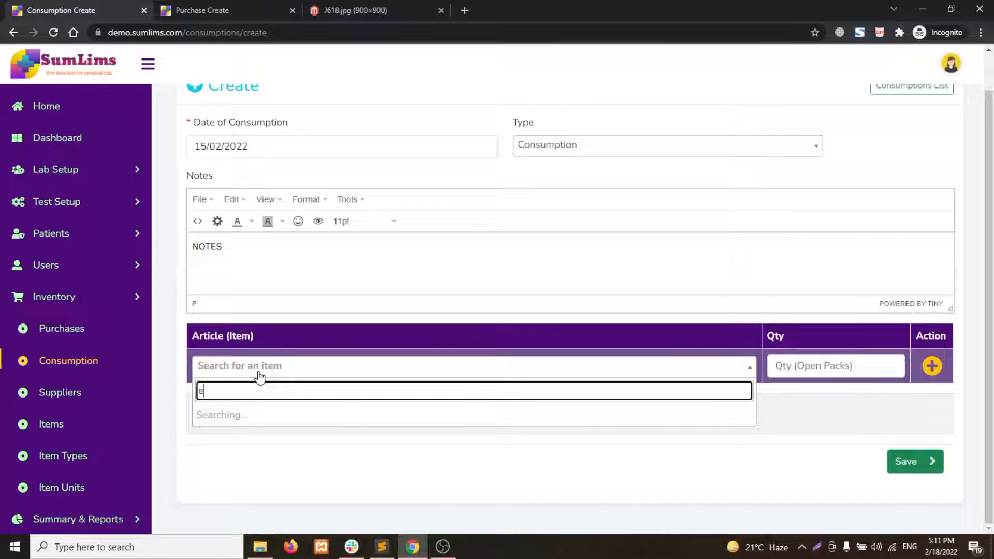
pyautogui.write('elastic Bandages')
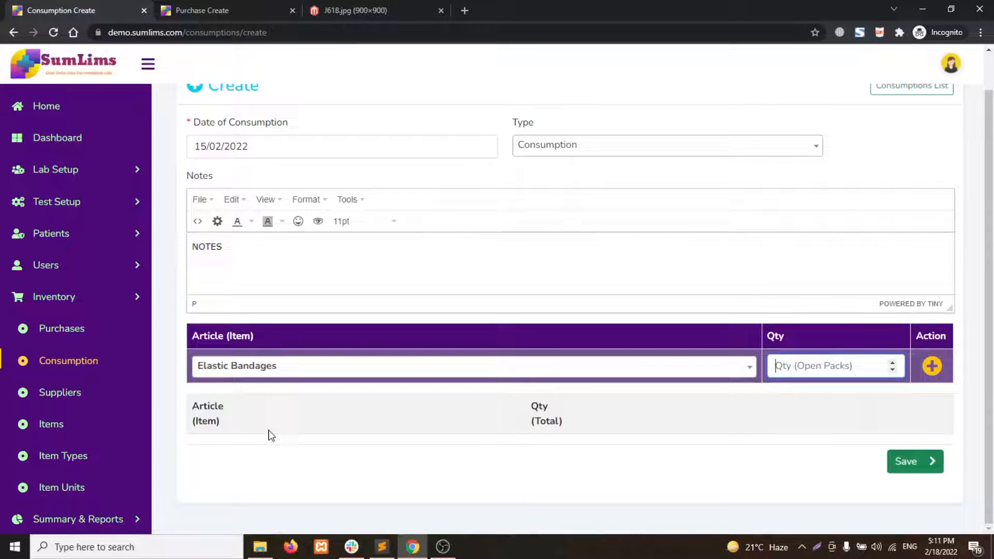
pyautogui.click(931, 365)
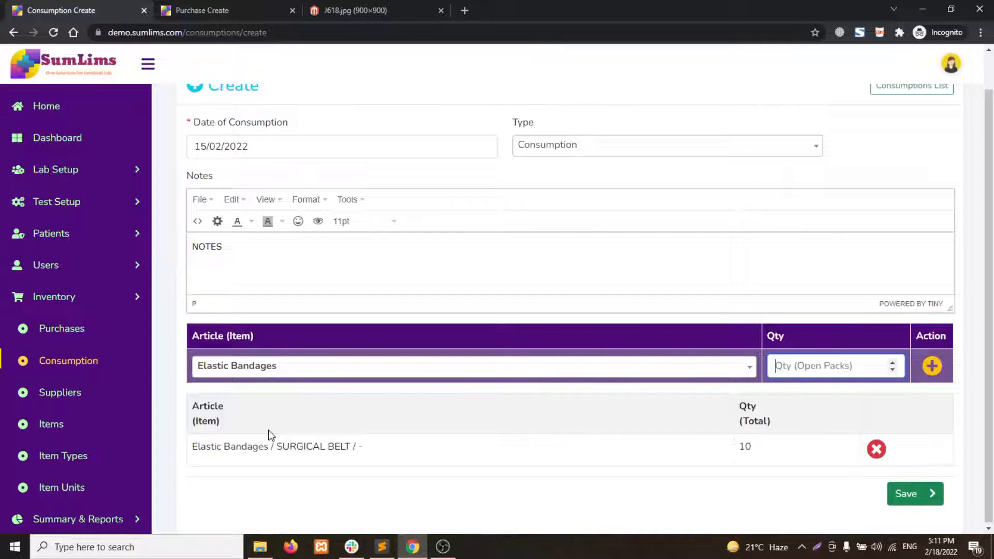
pyautogui.moveTo(444, 412)
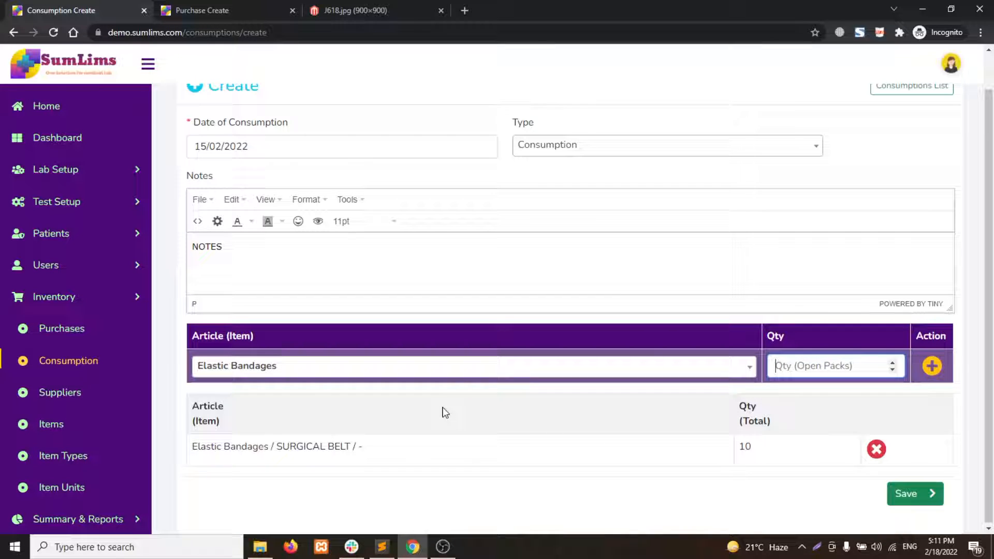
pyautogui.moveTo(343, 462)
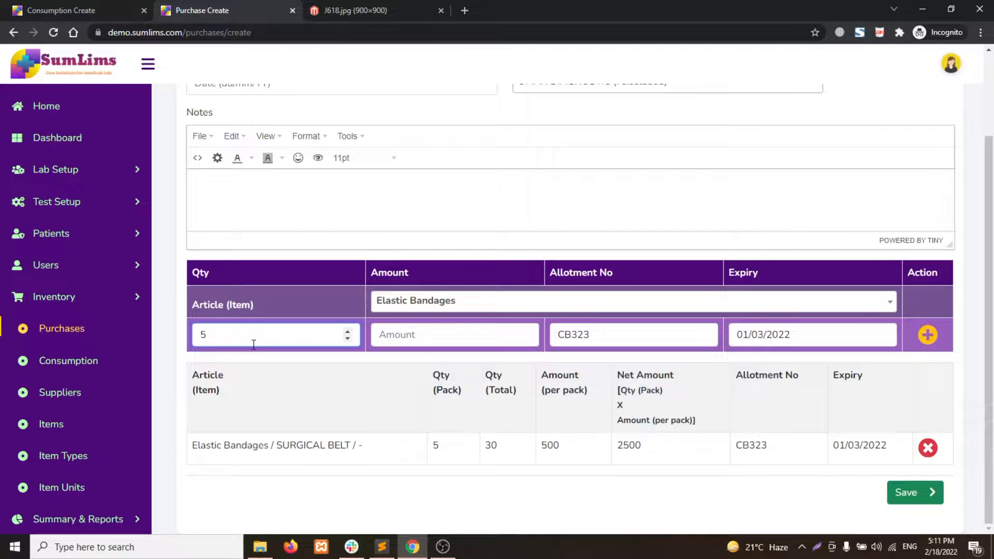
# Step: Compare the Elastic Bandages pack quantity on the purchase entry with the consumption line
pyautogui.click(275, 335)
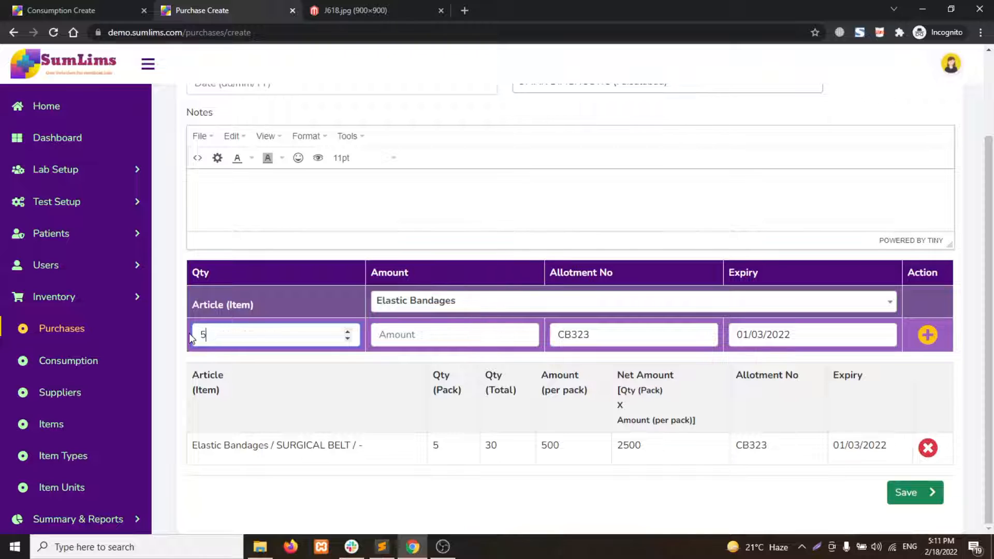
pyautogui.click(69, 11)
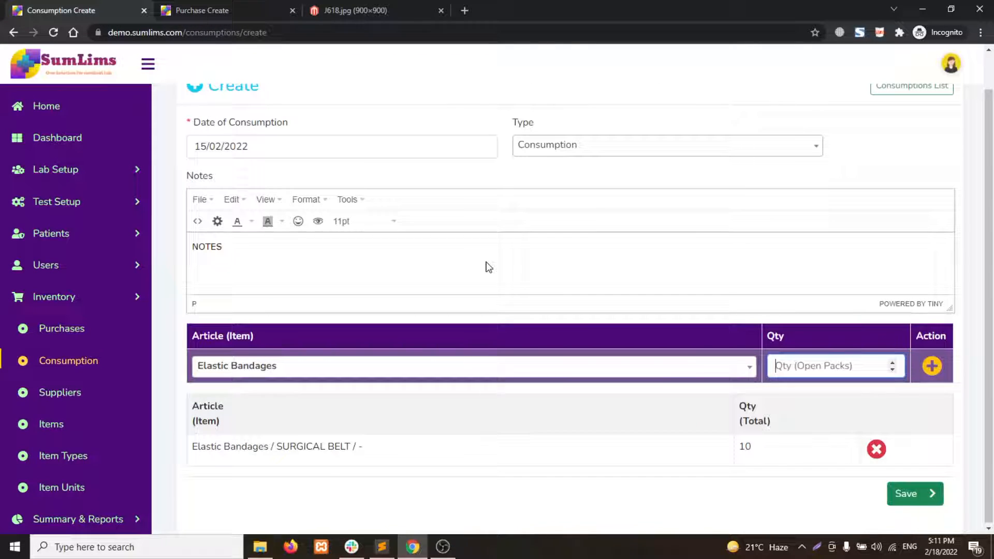
pyautogui.click(834, 366)
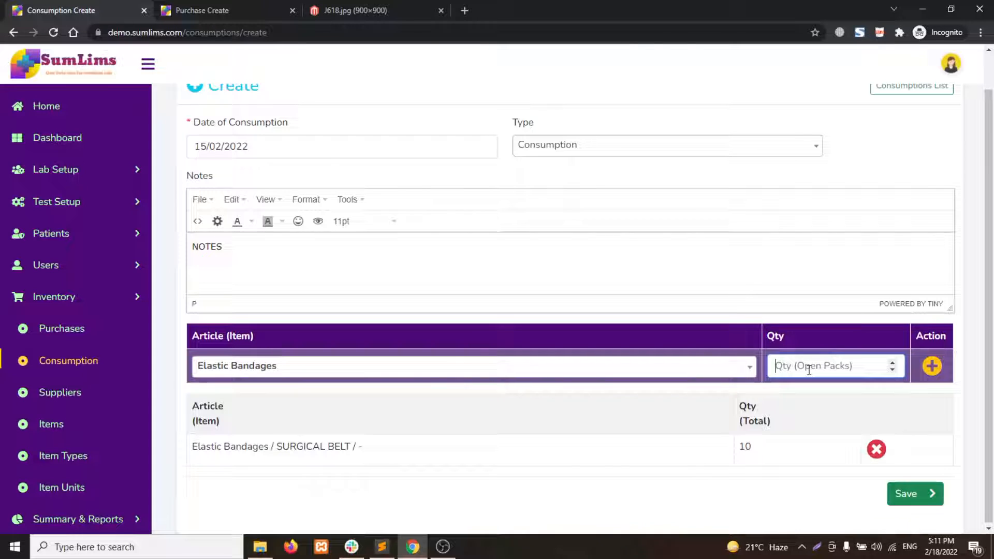
# Step: Check the J618.jpg product photo of the 6-wrap bandage box for reference
pyautogui.click(352, 11)
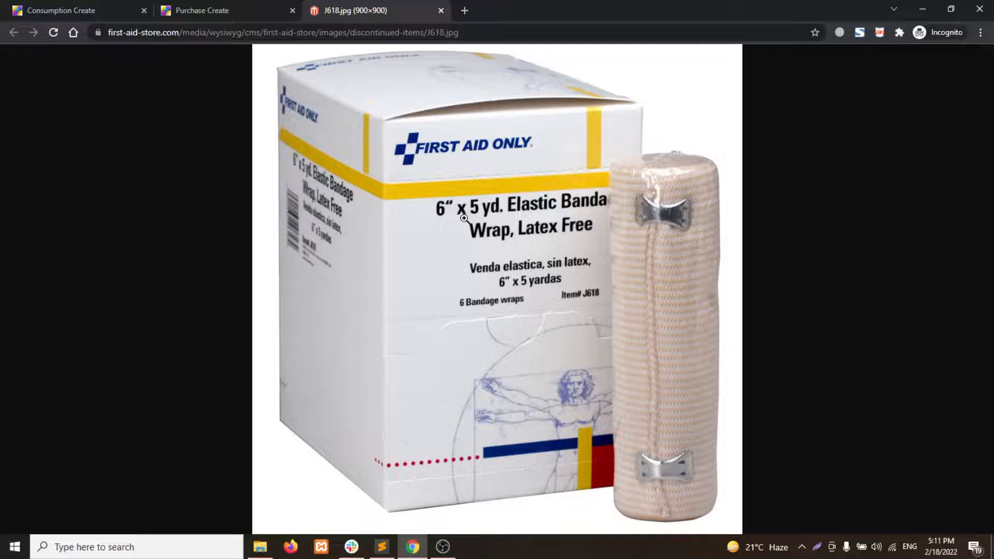
pyautogui.moveTo(437, 314)
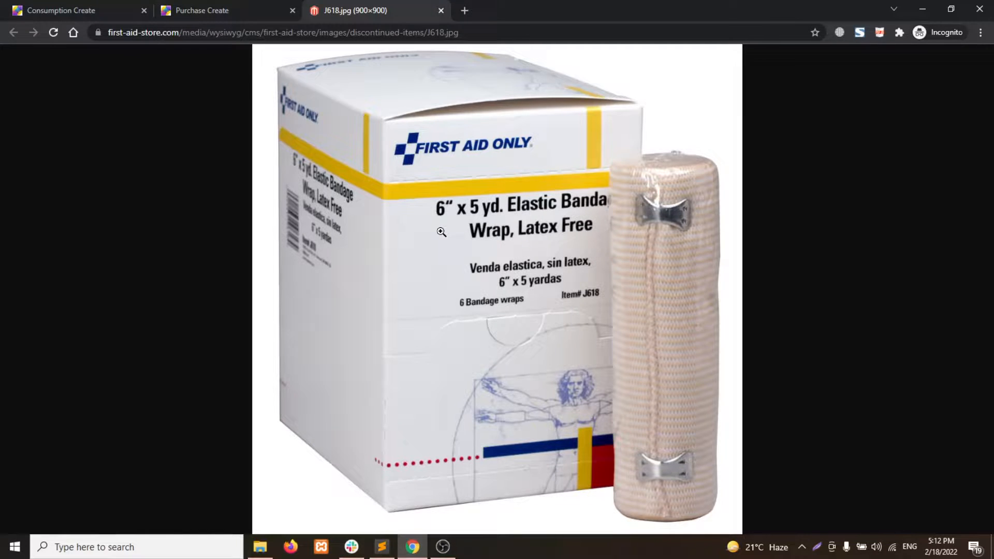
pyautogui.click(203, 11)
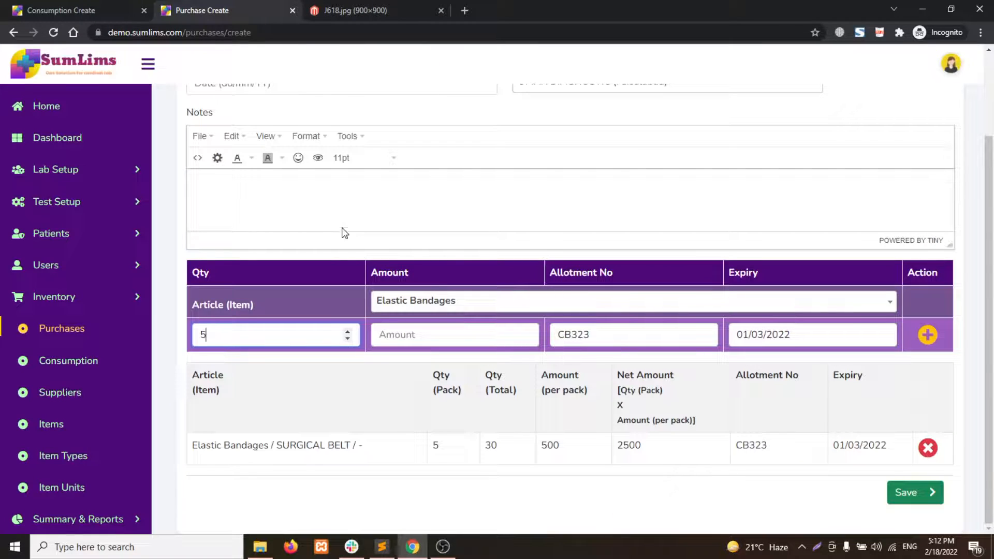
pyautogui.click(355, 11)
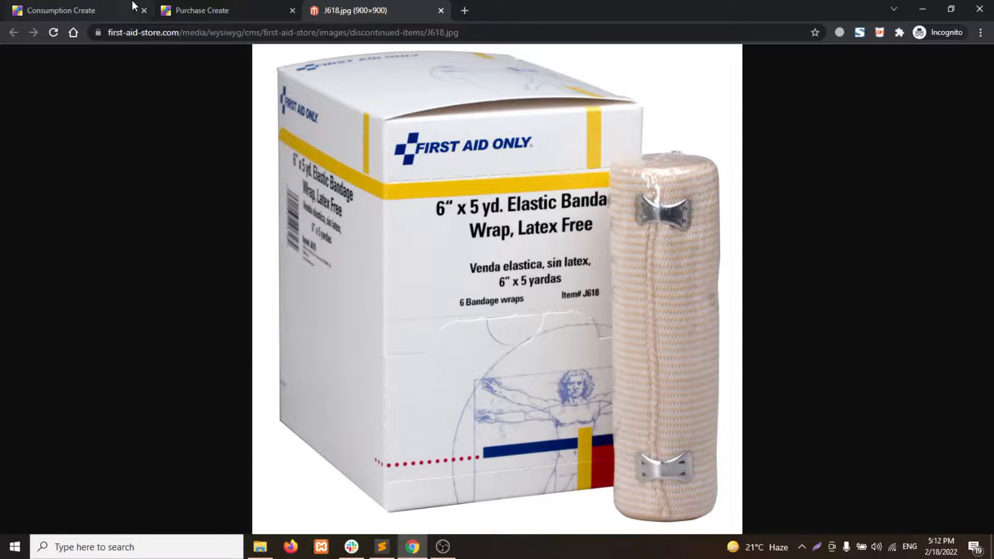
# Step: Add WIDAL BIOSEARCH (searched via 'wida') with quantity 5 beneath Elastic Bandages
pyautogui.click(63, 11)
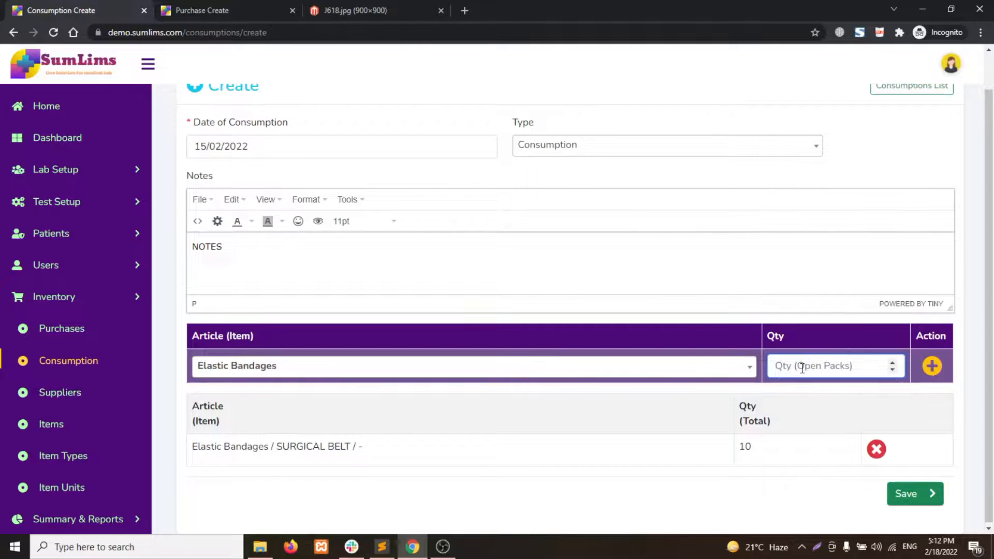
pyautogui.click(472, 365)
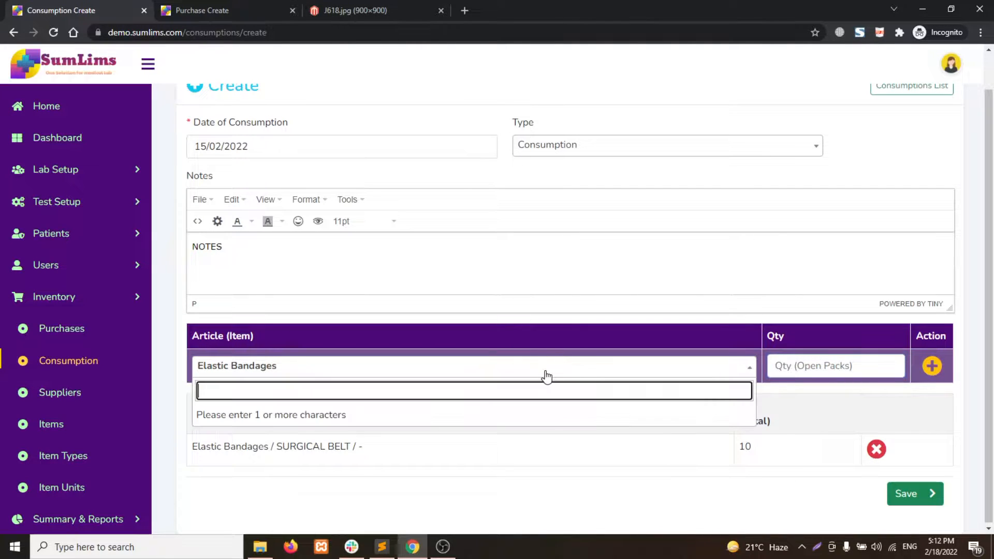
pyautogui.write('wida')
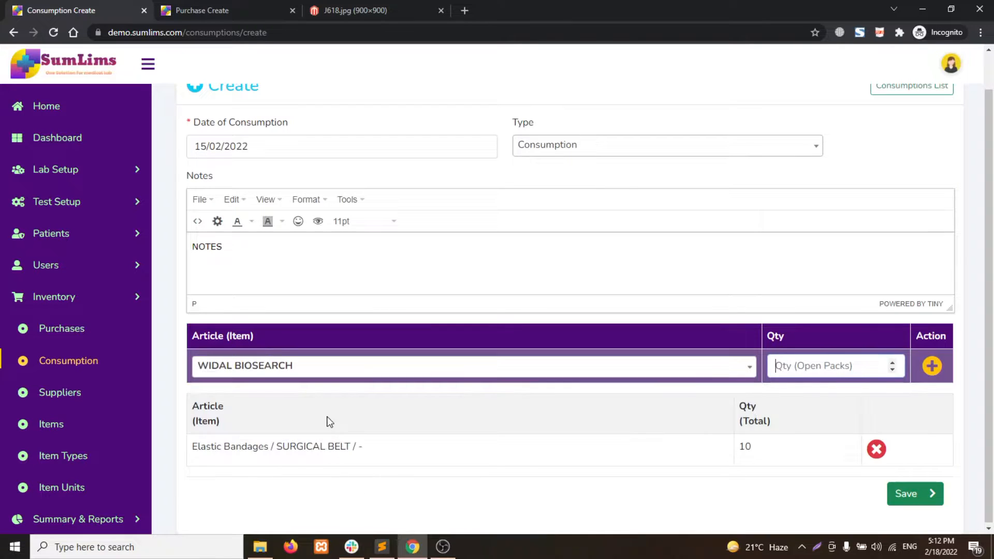
pyautogui.click(833, 366)
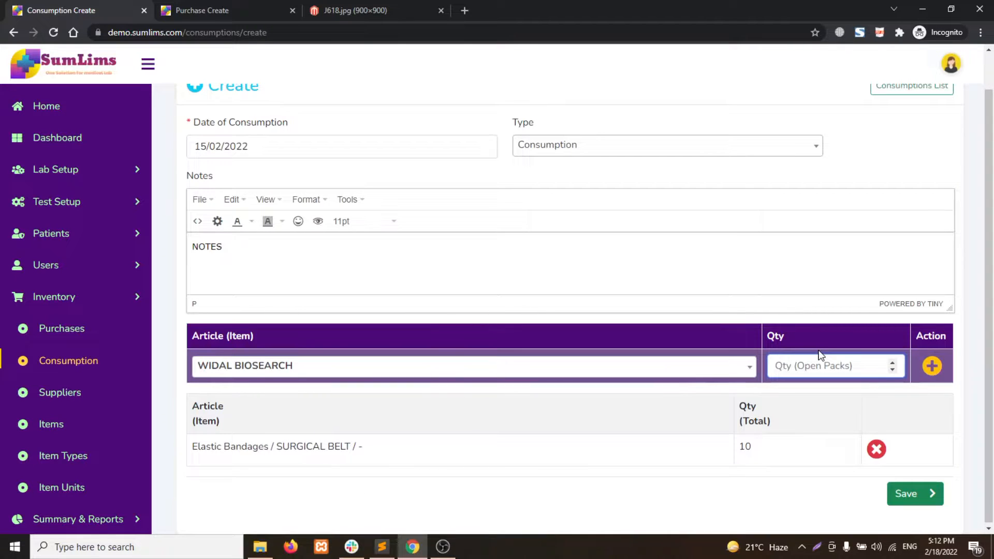
pyautogui.click(931, 366)
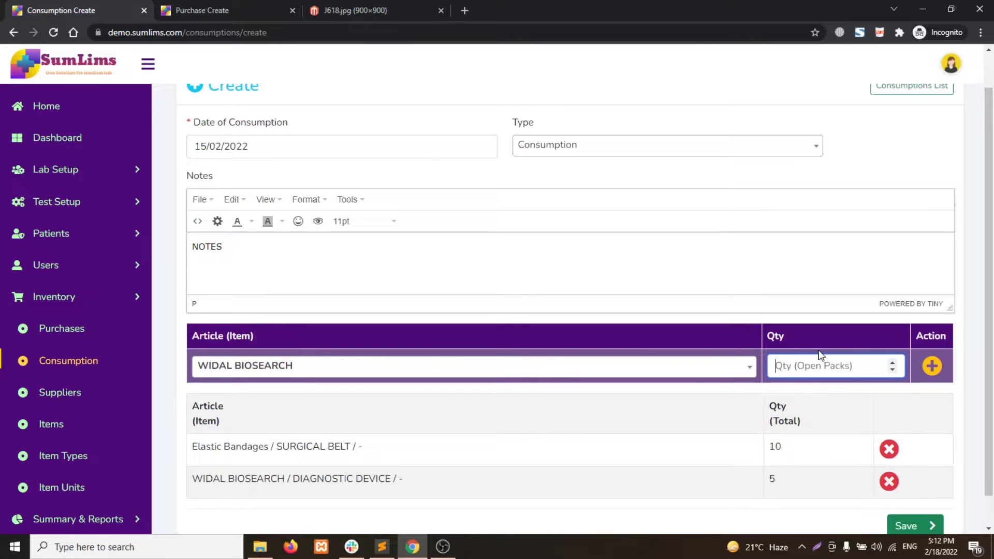
# Step: Save the consumption record with its success confirmation and return to the Consumptions List
pyautogui.click(914, 526)
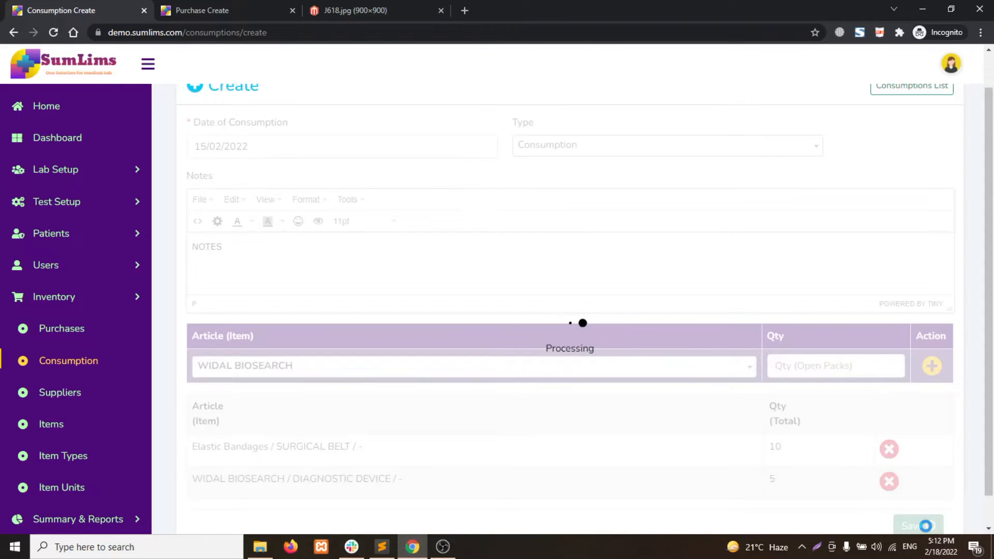
pyautogui.click(918, 525)
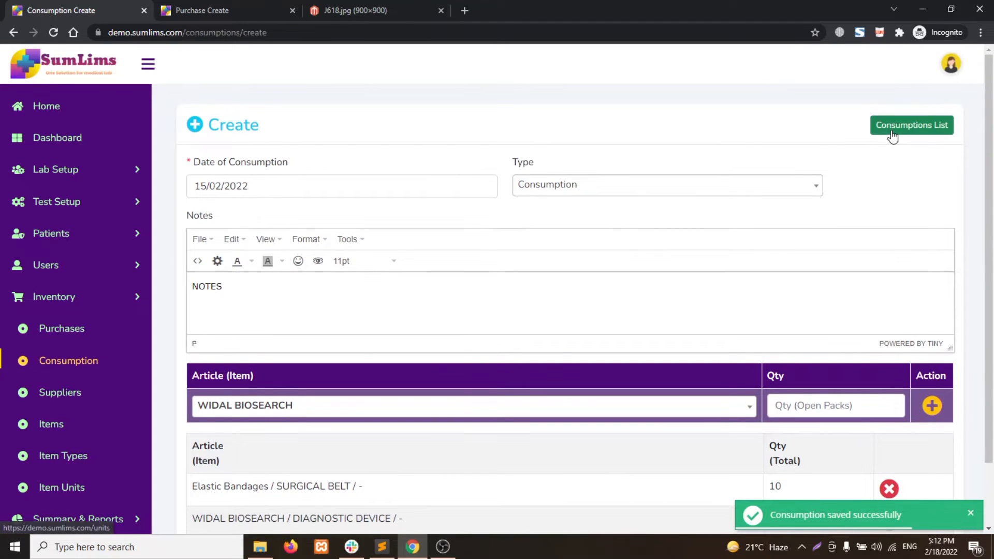
pyautogui.click(911, 125)
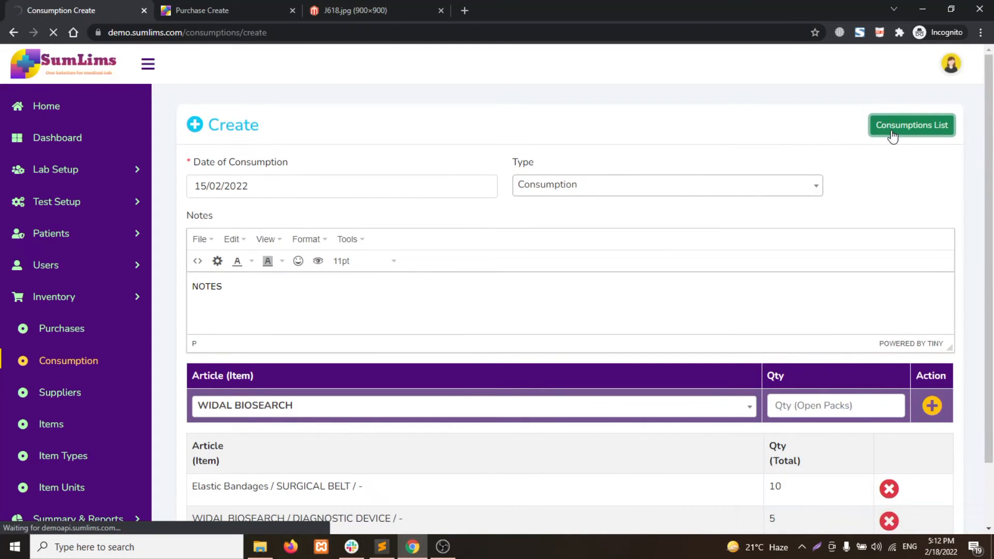